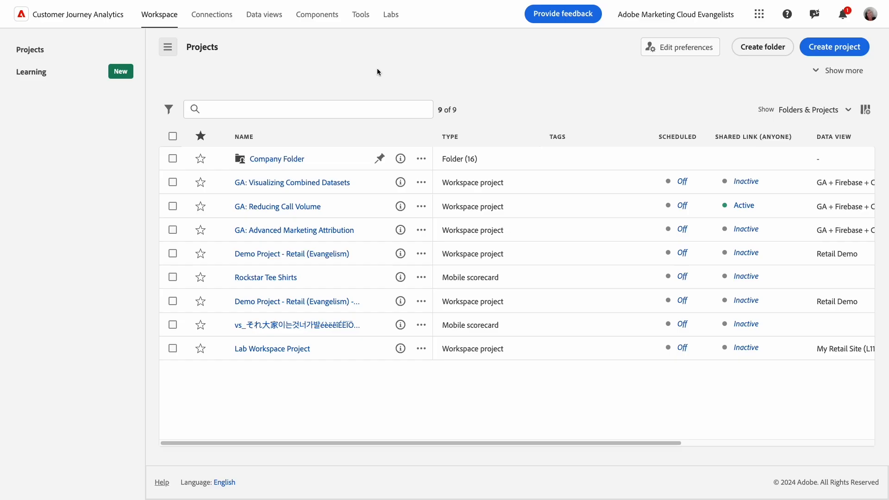
mouse_move(375, 68)
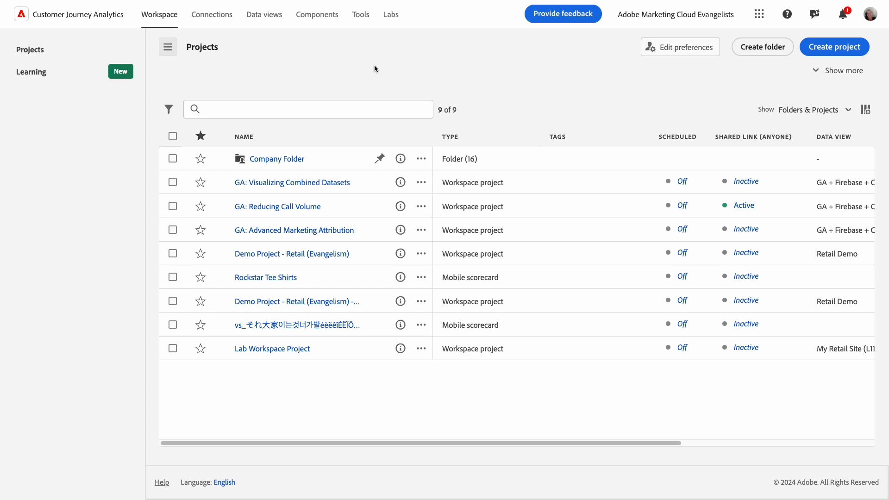
mouse_move(287, 29)
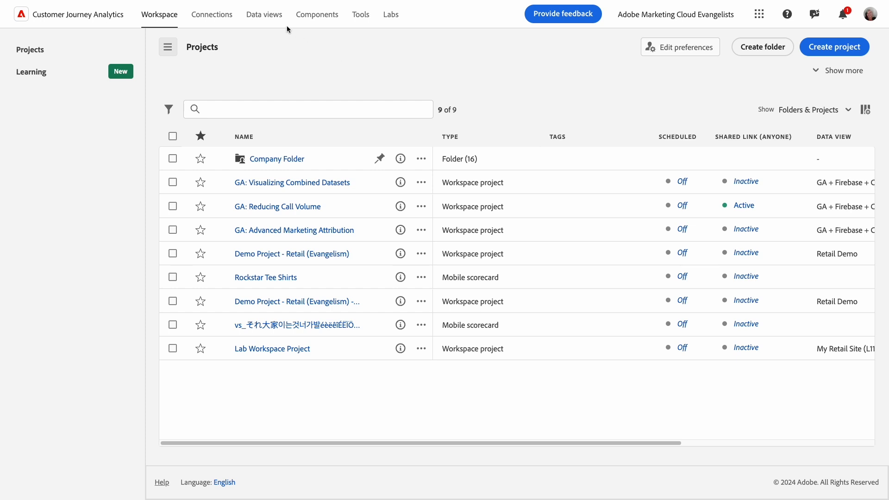
Create a new derived field from the Industry Demo Data data view's components.
click(264, 13)
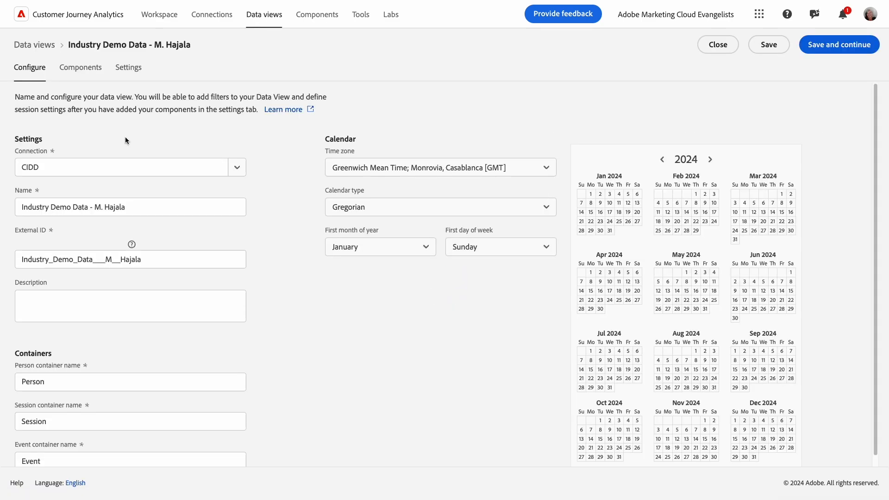
click(80, 67)
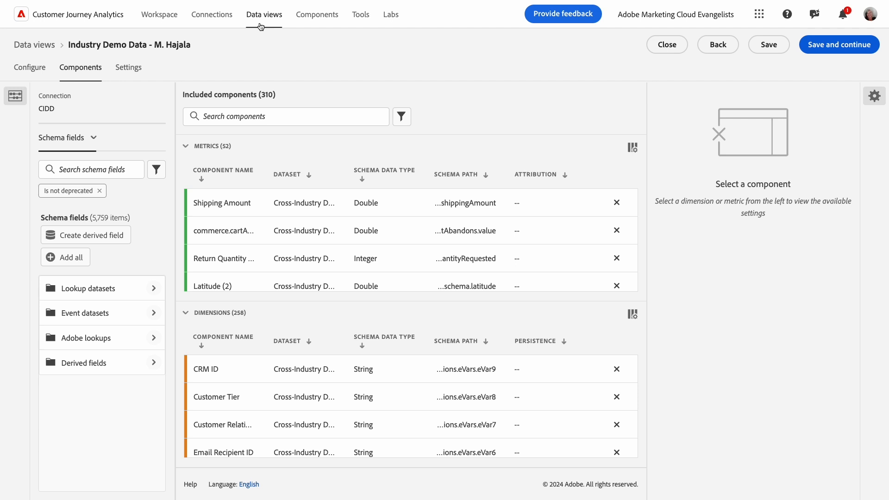
mouse_move(261, 43)
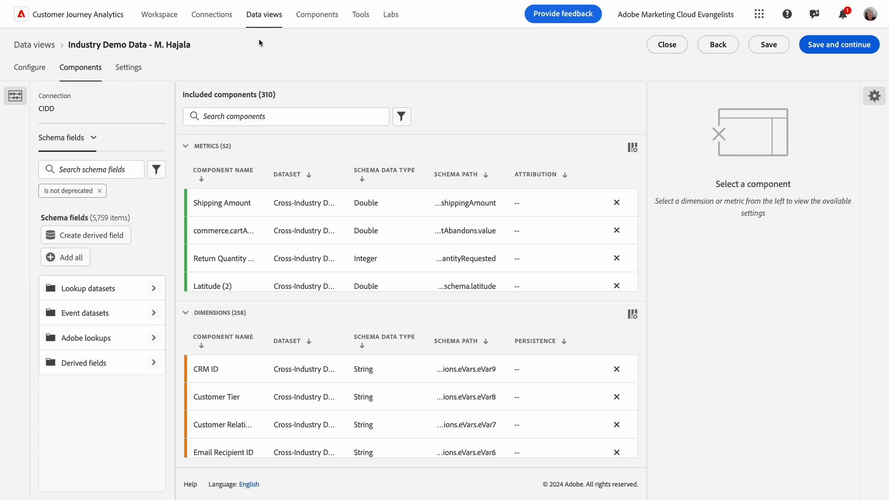
mouse_move(84, 243)
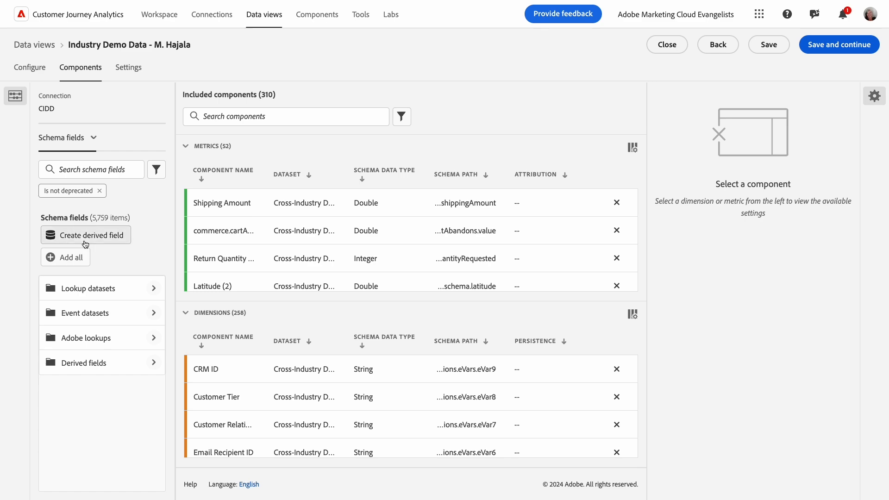
click(85, 234)
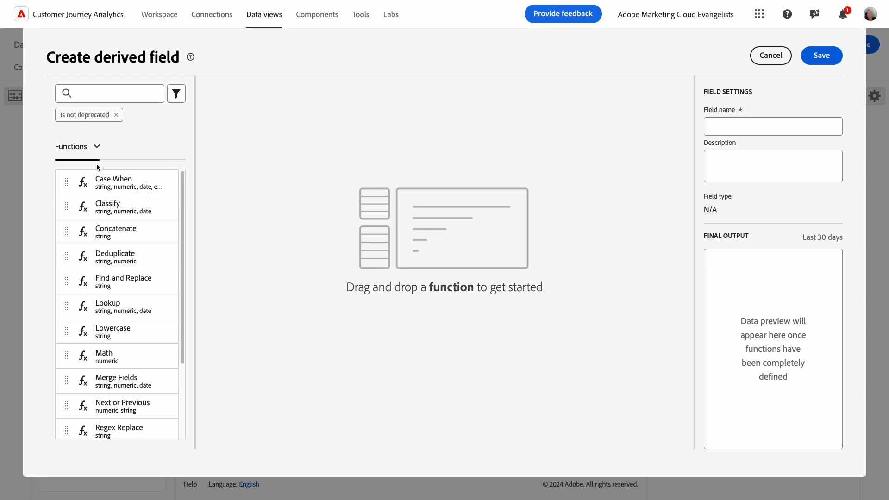
mouse_move(72, 156)
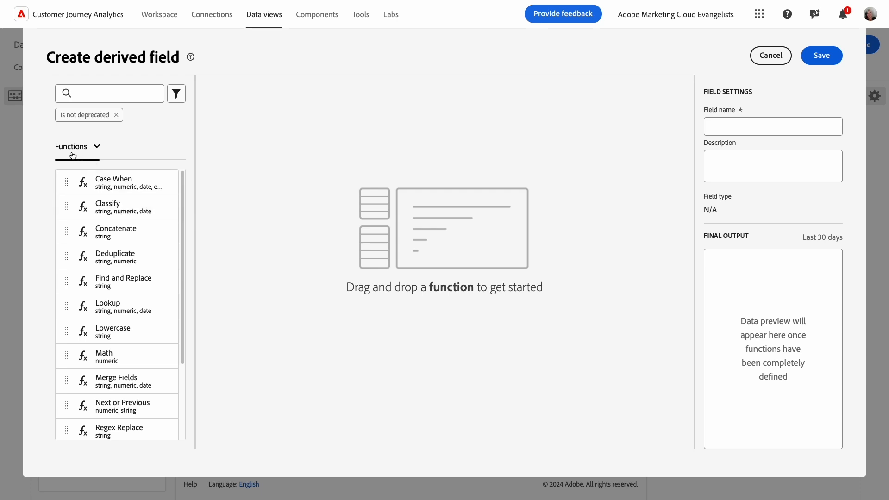
mouse_move(105, 407)
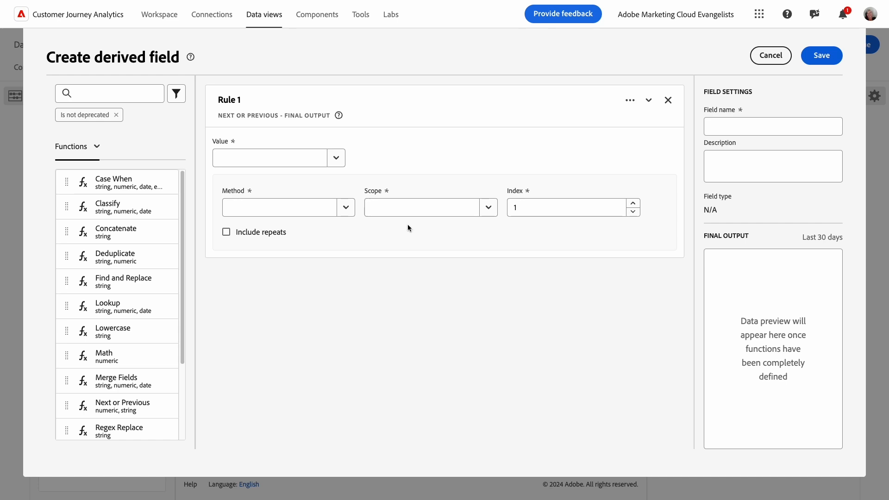
Configure Rule 1 as Next Value of Marketing Channel, scope Person, with Include repeats.
text(Marketing Ch)
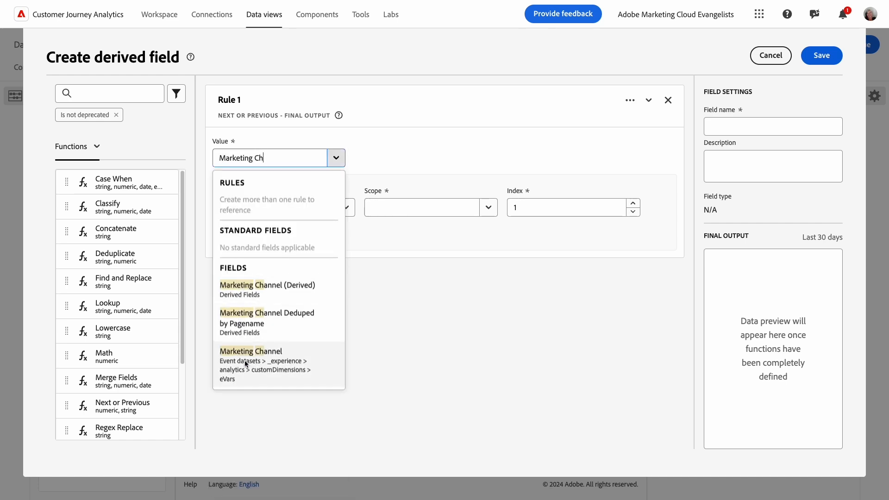
click(251, 350)
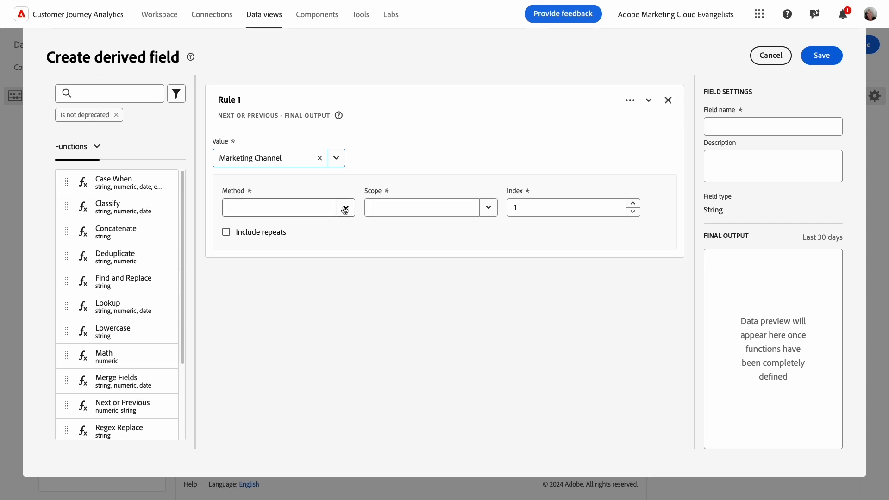
click(345, 206)
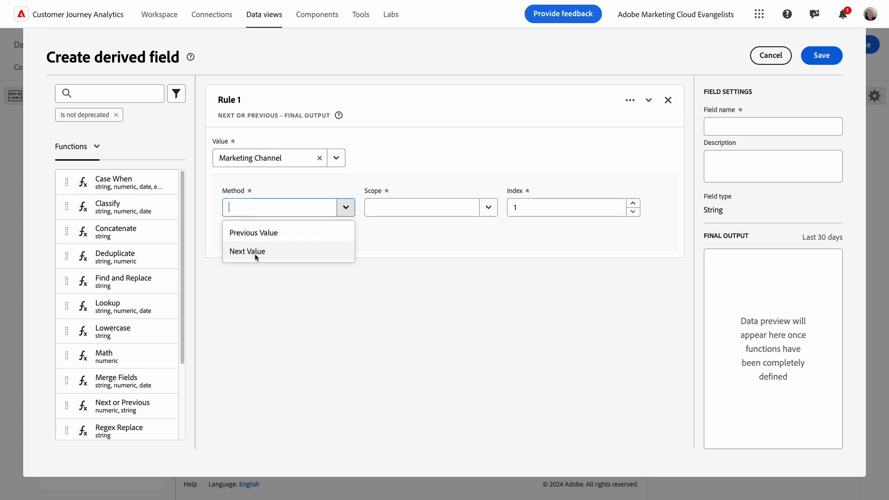
click(247, 251)
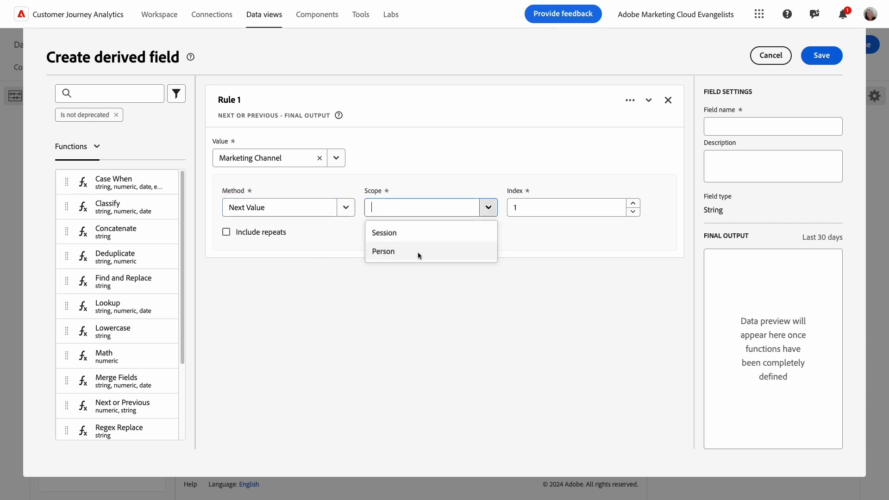
mouse_move(384, 233)
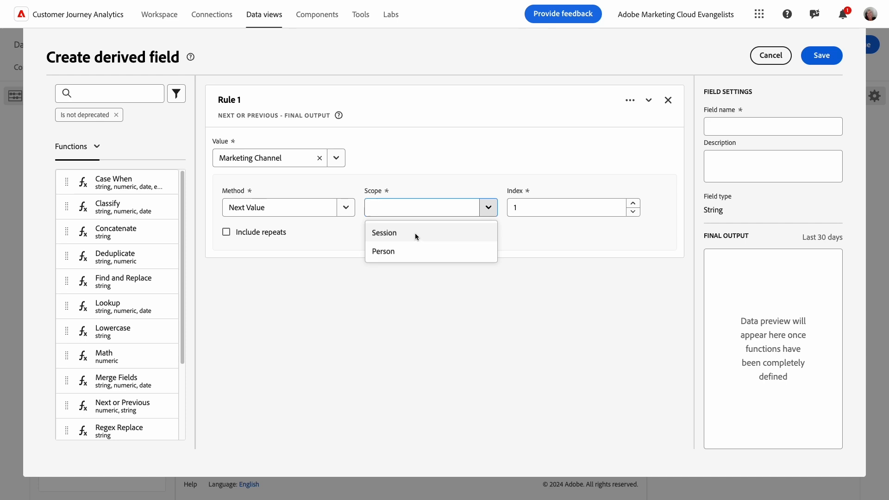
mouse_move(385, 251)
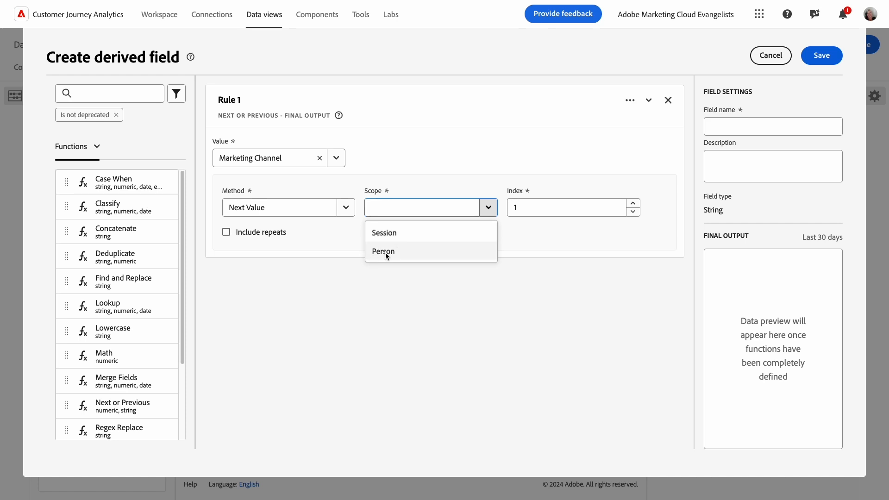
click(382, 251)
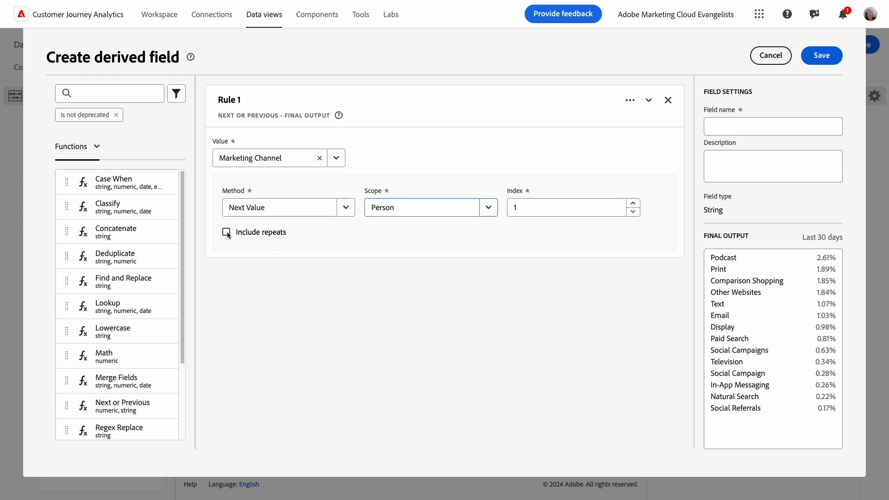
click(226, 232)
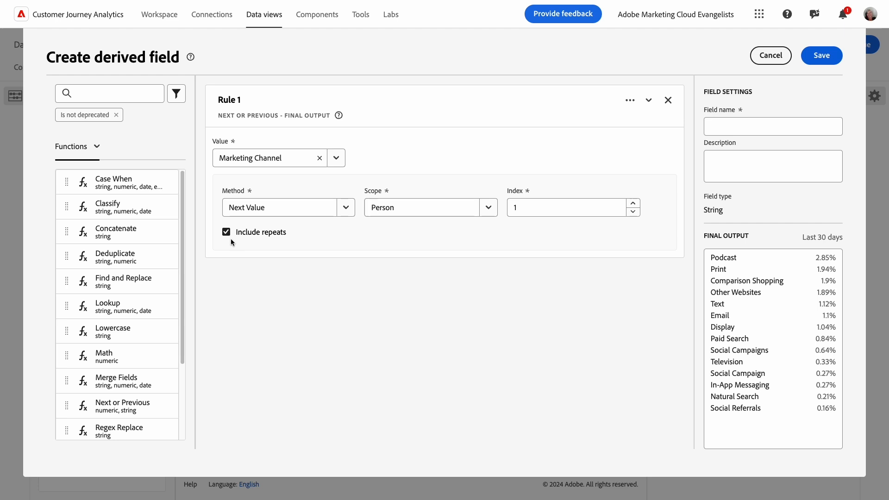
mouse_move(109, 407)
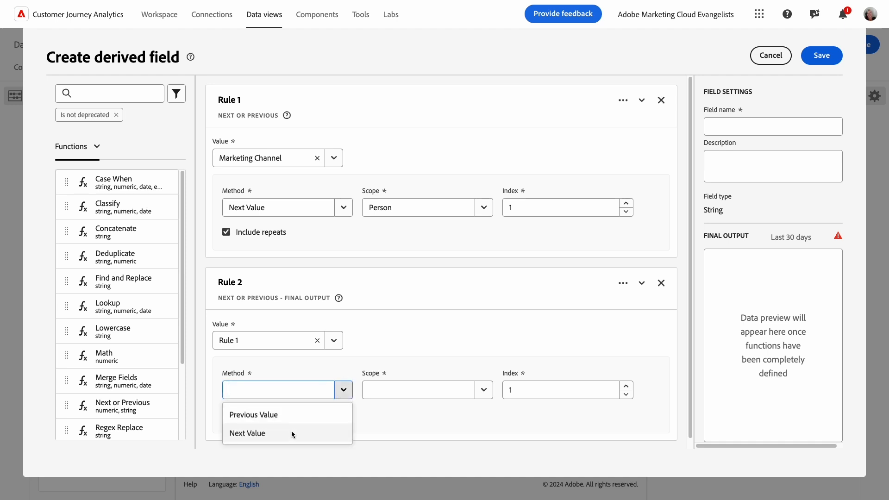
Configure Rule 2 as Next Value of Rule 1, index 2, with Include repeats.
click(247, 433)
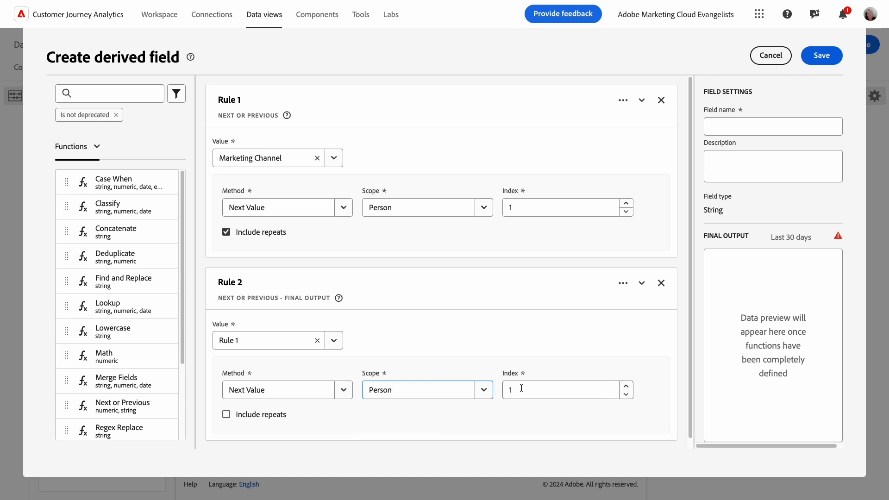
click(562, 390)
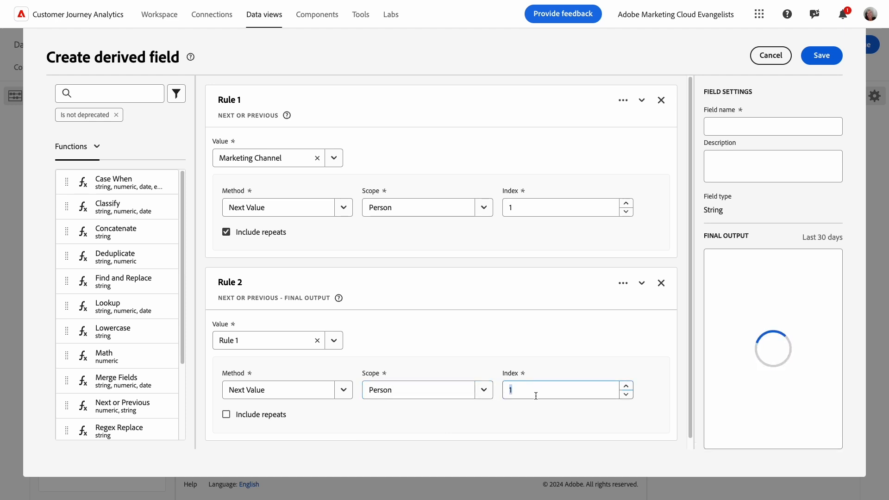
click(626, 386)
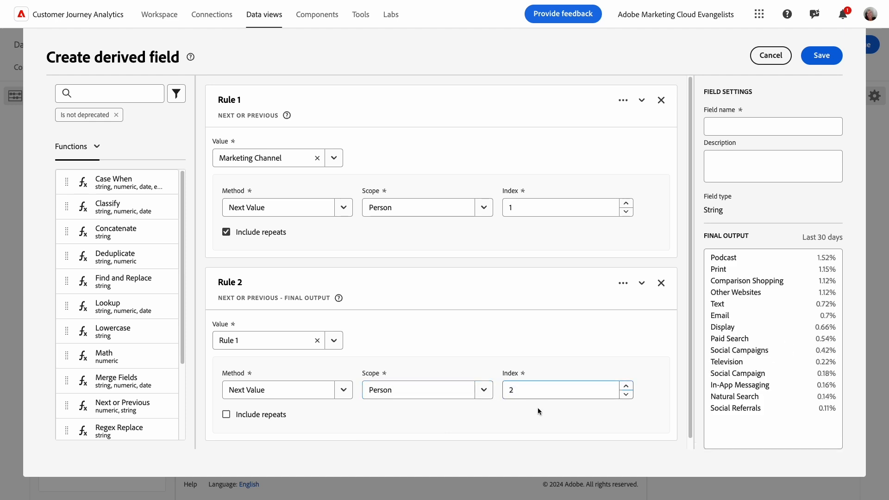
click(226, 415)
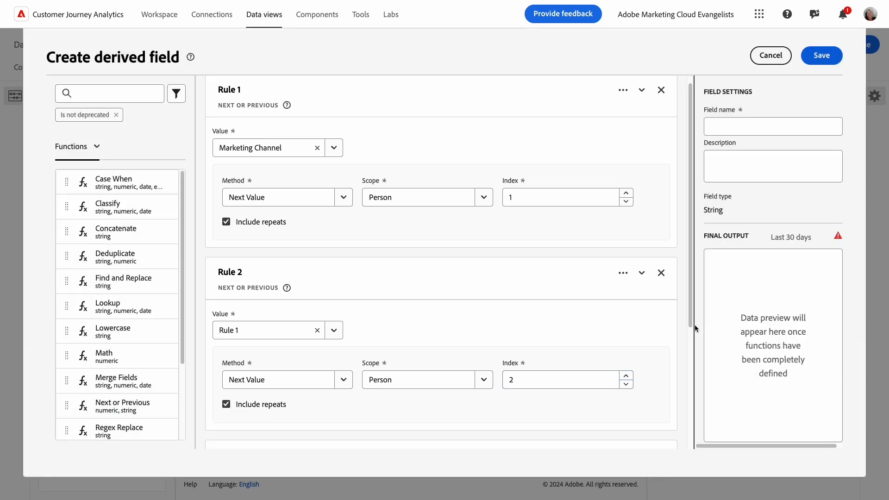
Configure Rule 3 as Next Value of Rule 2, index 3, with Include repeats.
scroll(down, 3)
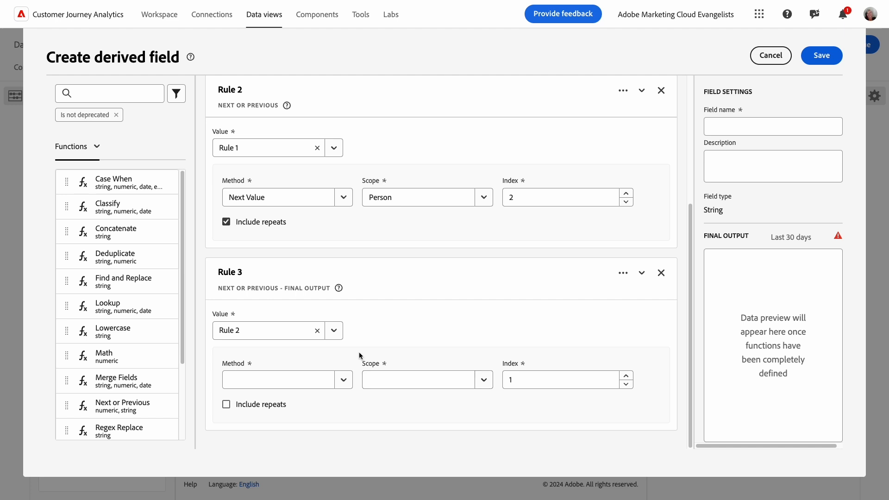
mouse_move(231, 346)
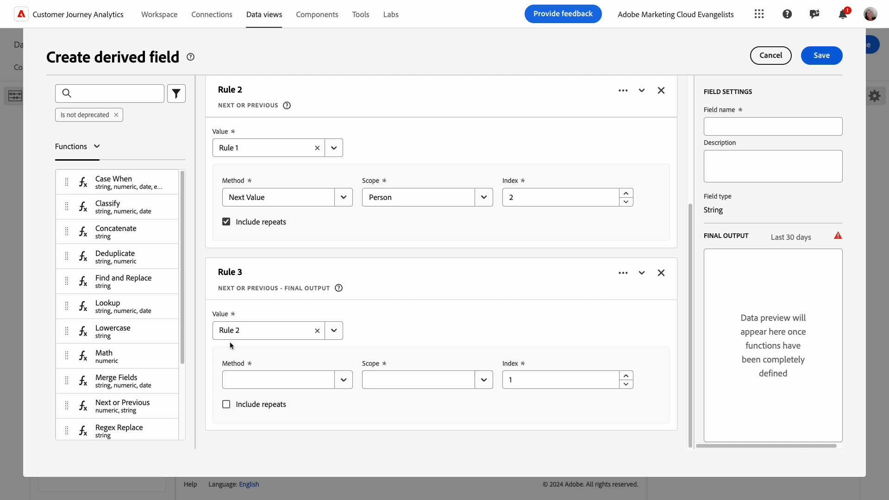
mouse_move(332, 394)
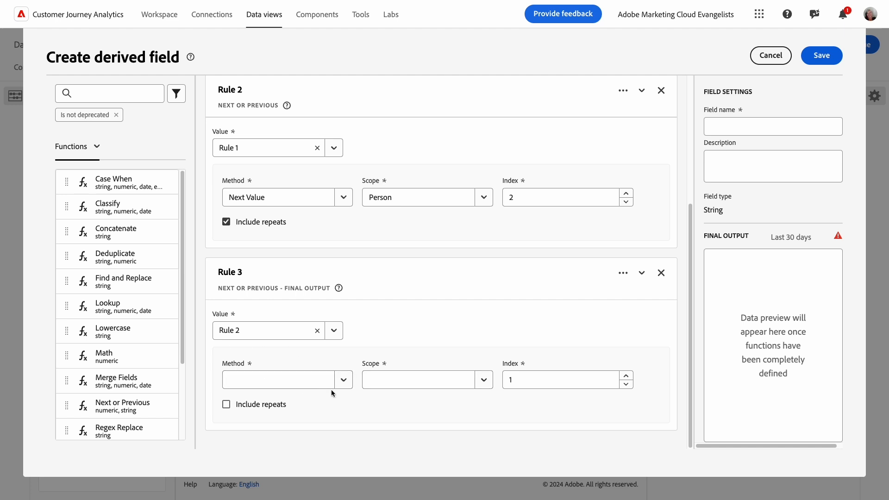
click(278, 380)
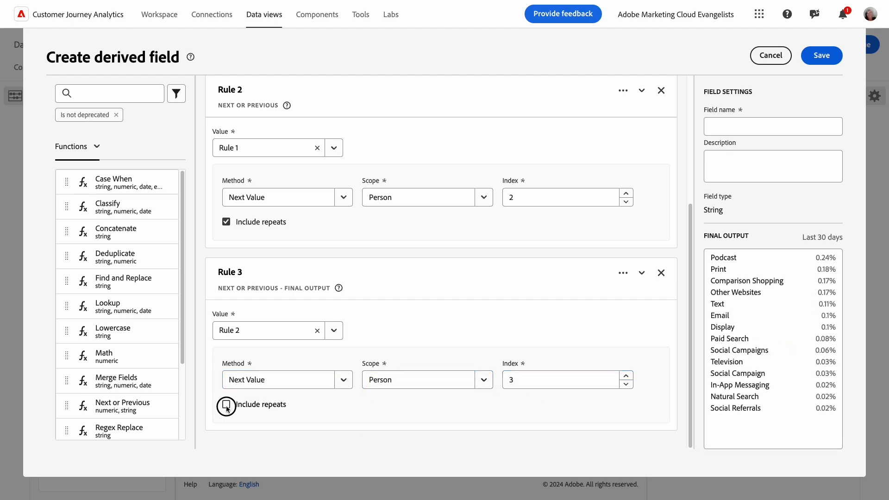
click(226, 404)
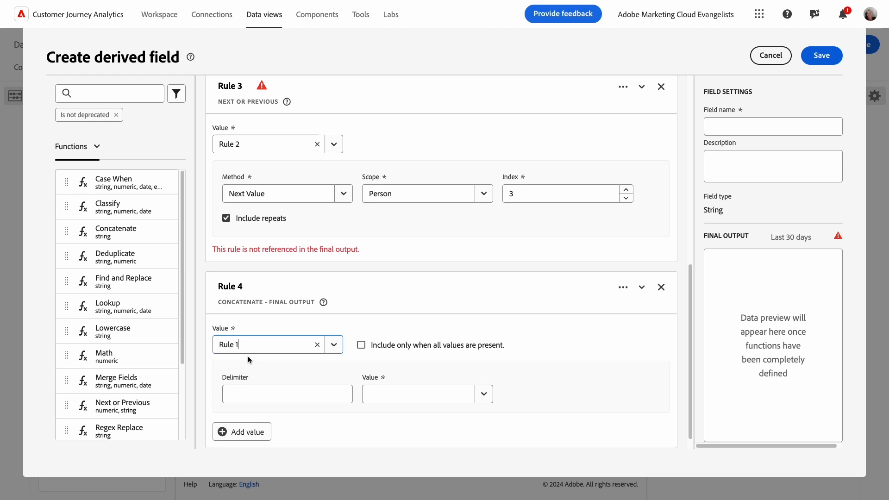
Build the Concatenate rule joining Rule 1 and Rule 2 with ':' delimiters, only when all values are present.
click(241, 432)
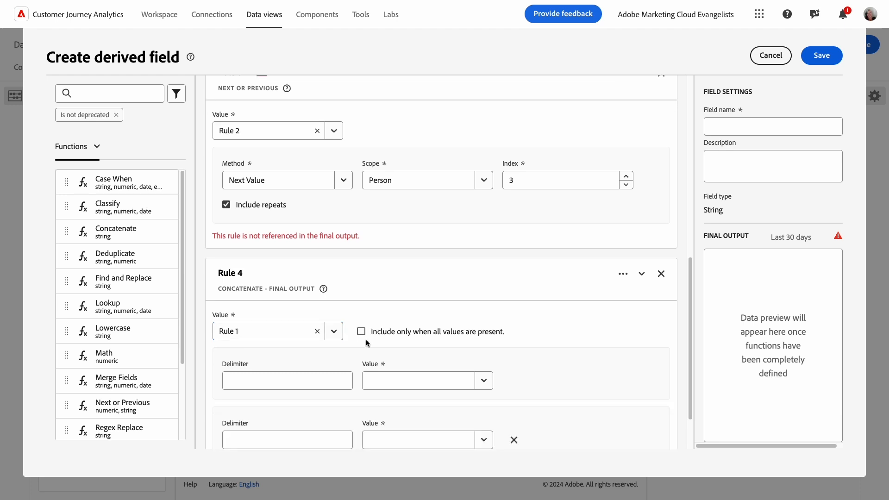
mouse_move(366, 343)
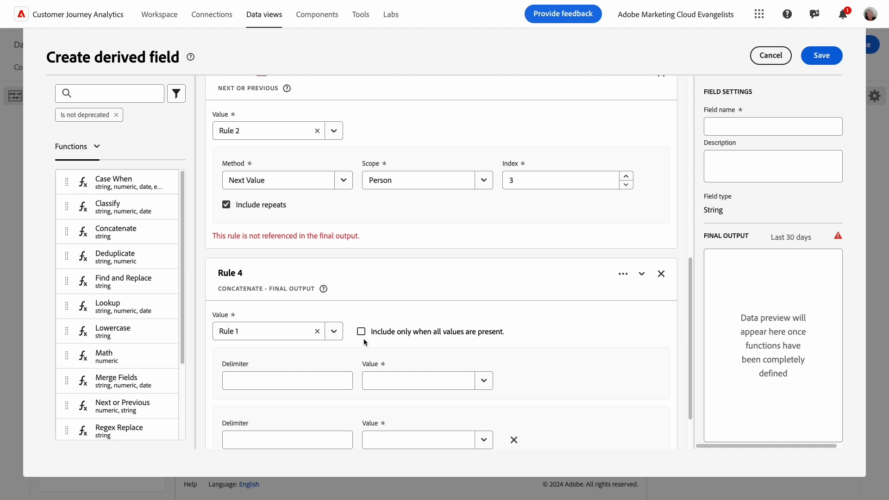
click(361, 332)
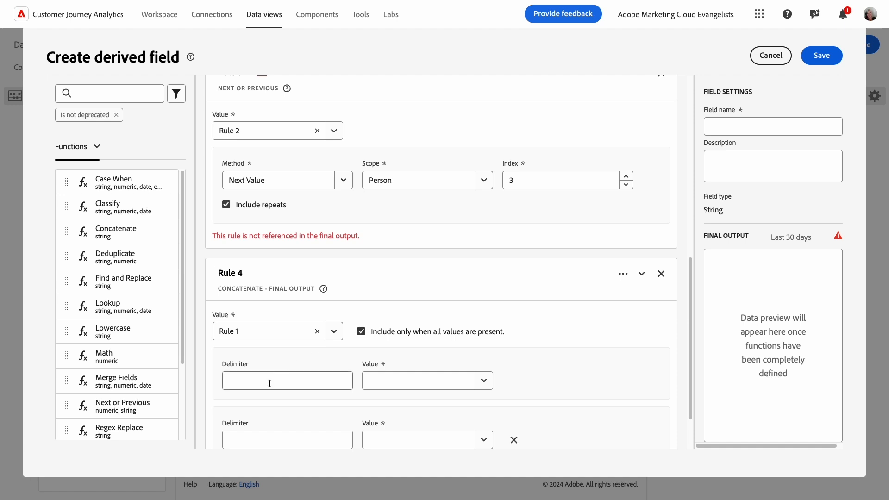
text(R)
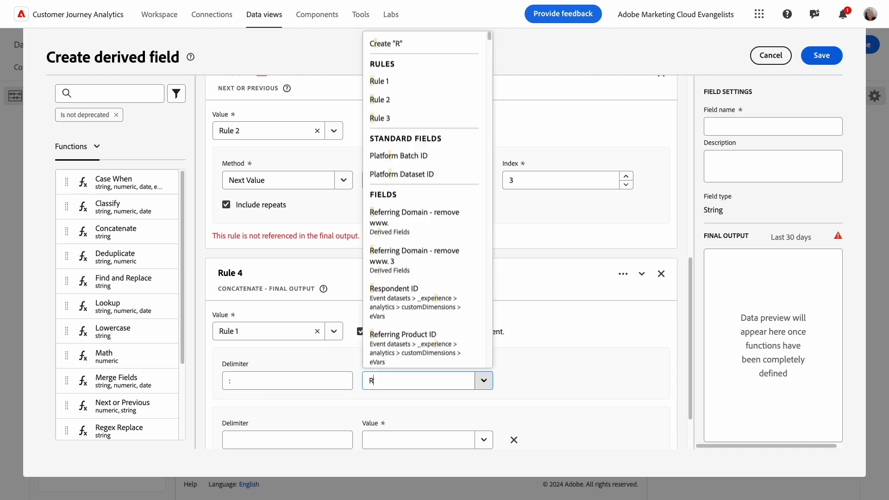
click(379, 99)
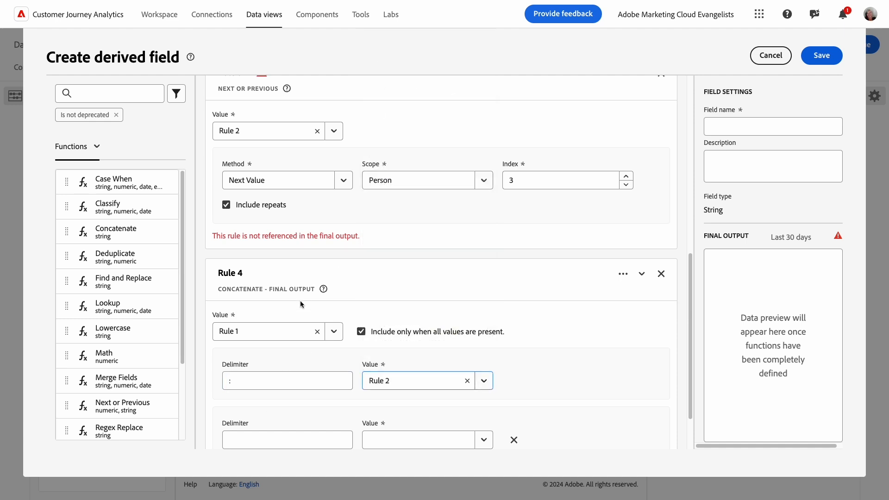
click(287, 439)
text(Rule)
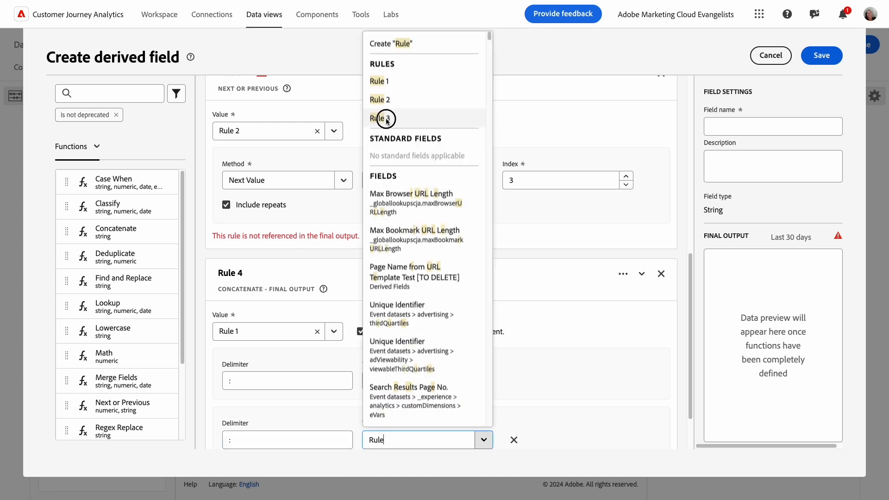
Add Rule 3 to the concatenation, describe it 'Sets three levels of next values for the Marketing Channel variable', and save the field.
click(384, 118)
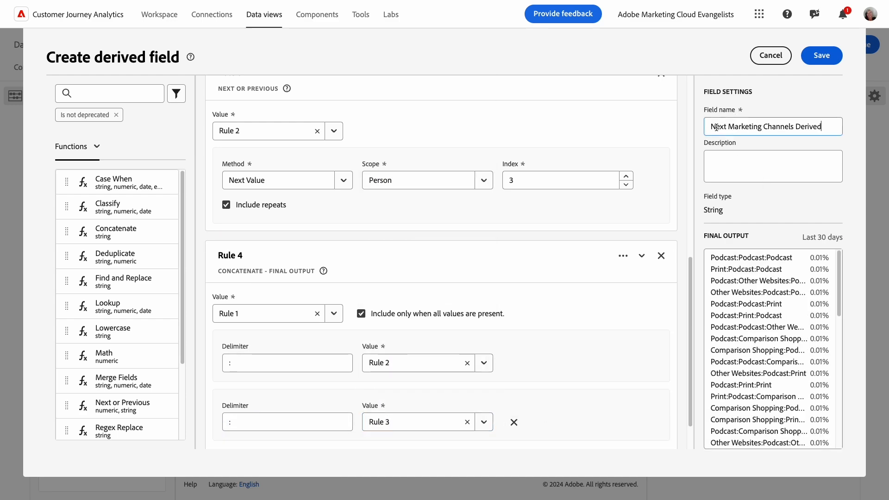
click(773, 165)
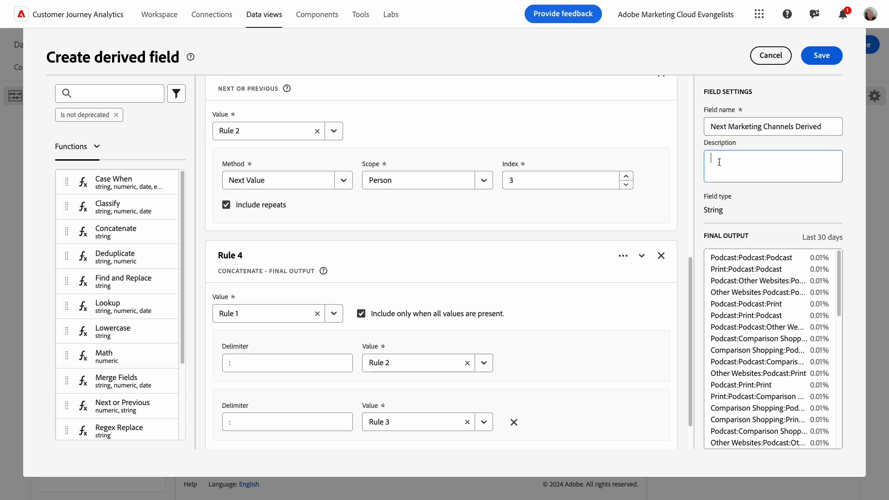
text(Sets three levels of next values for the Marketing Channel variable)
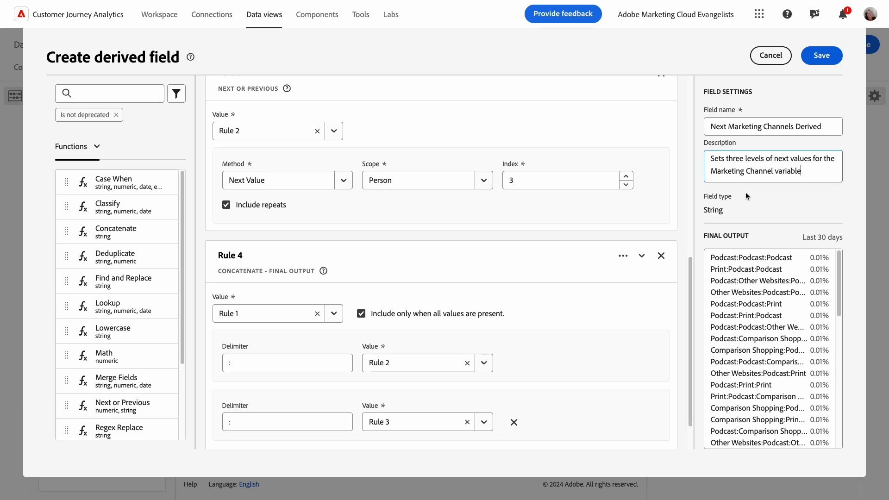
mouse_move(819, 73)
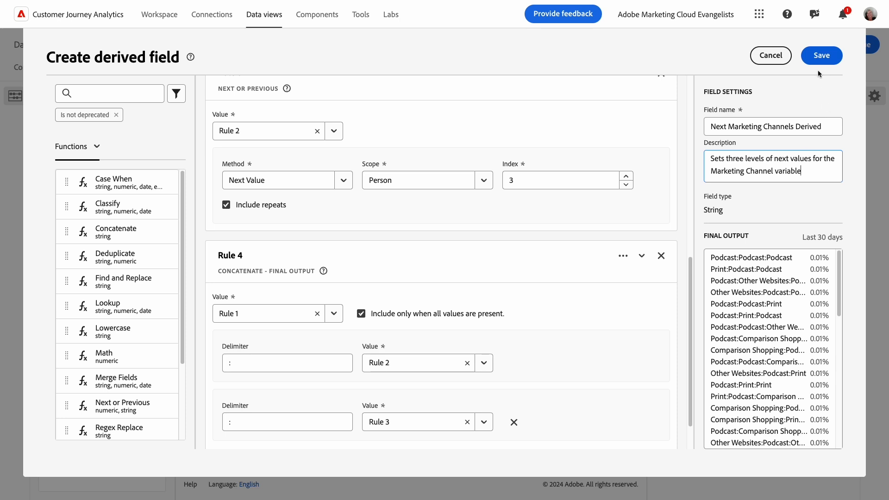
click(820, 55)
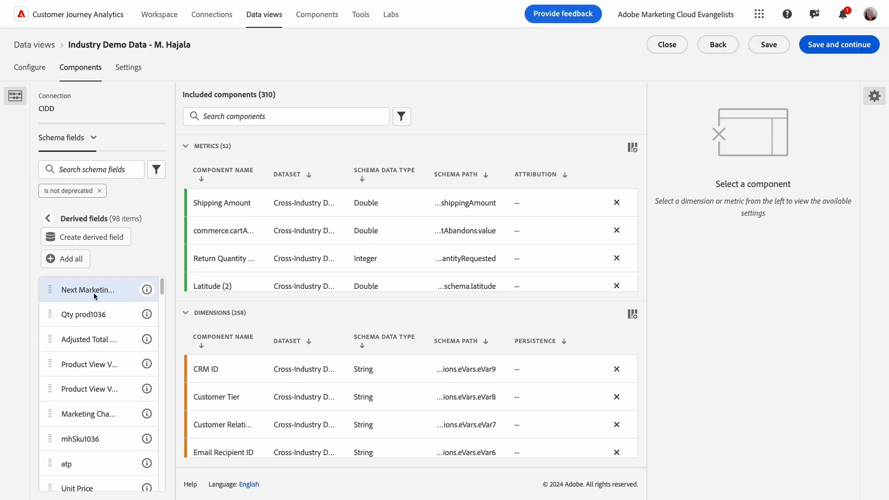
Add Next Marketing Channels Derived to the data view's Dimensions and save and finish.
drag(88, 290, 216, 375)
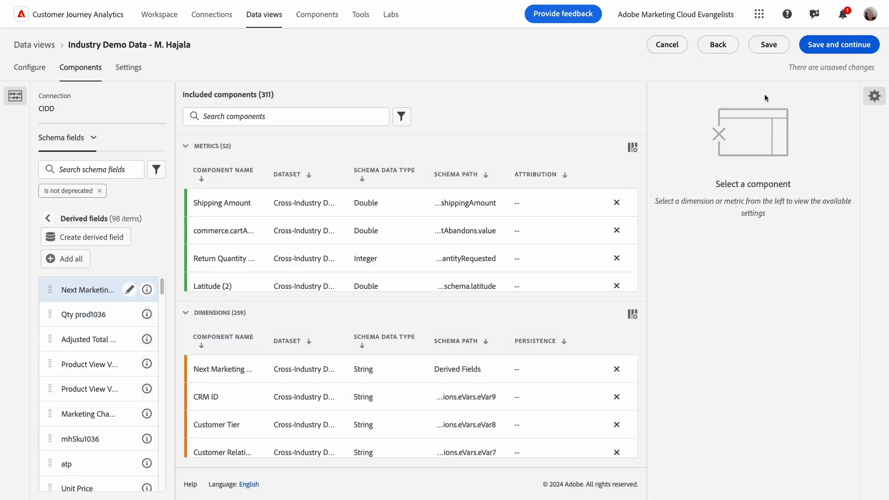
click(128, 66)
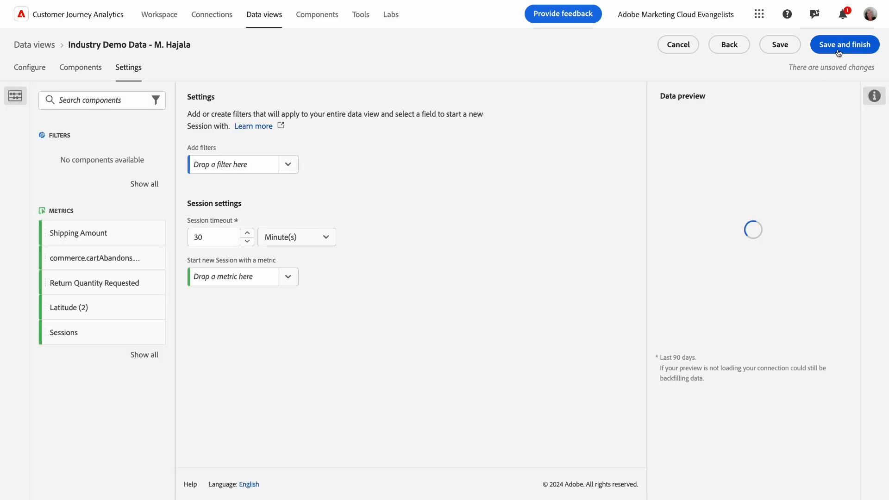
click(844, 44)
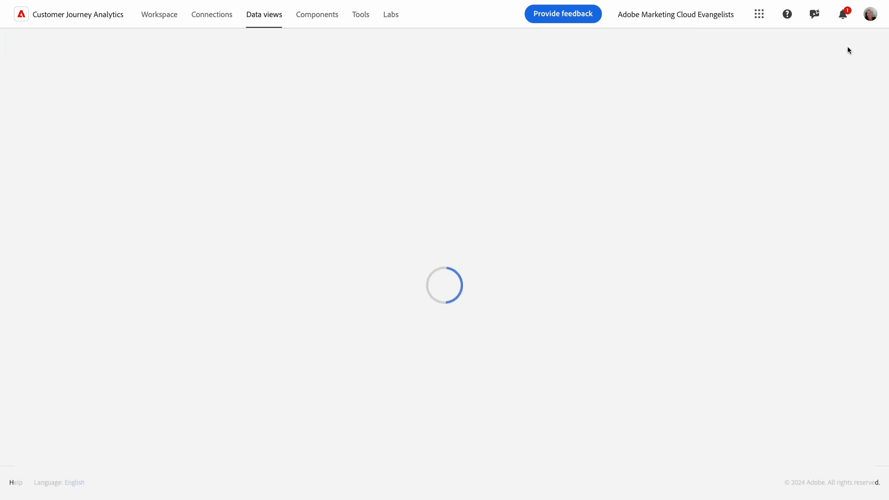